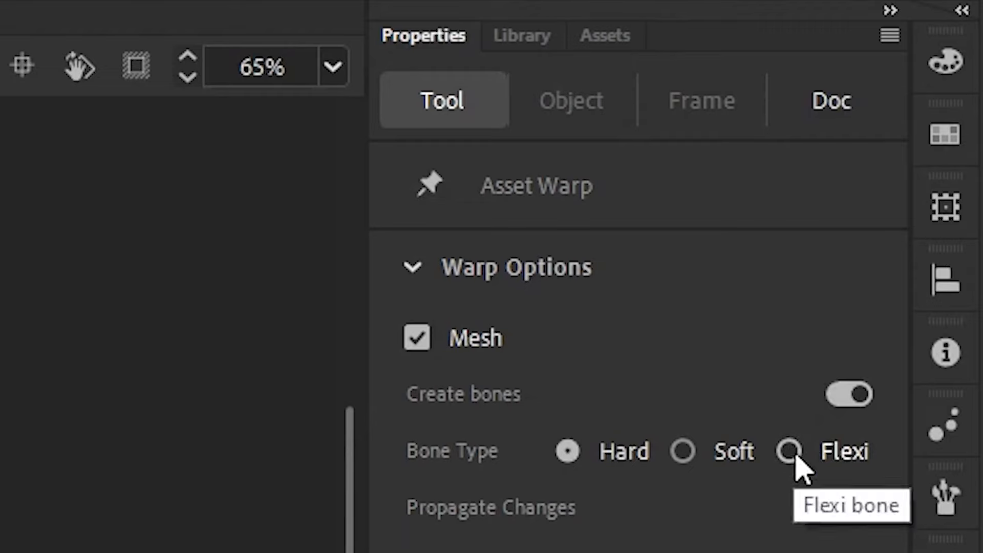
Step: Set the Asset Warp tool's Bone Type to Flexi in Warp Options
{"action": "left_click", "coordinate": [789, 450]}
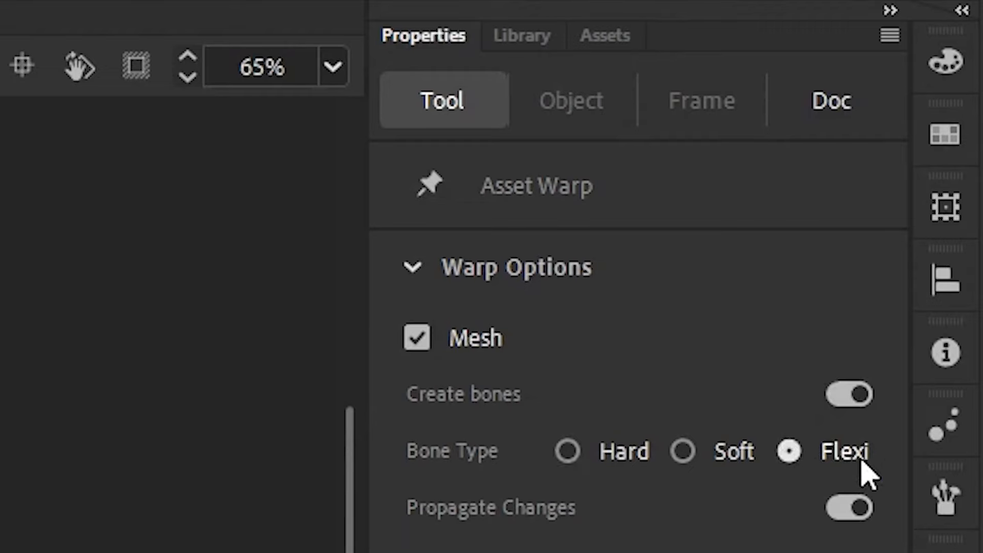
{"action": "left_click", "coordinate": [789, 451]}
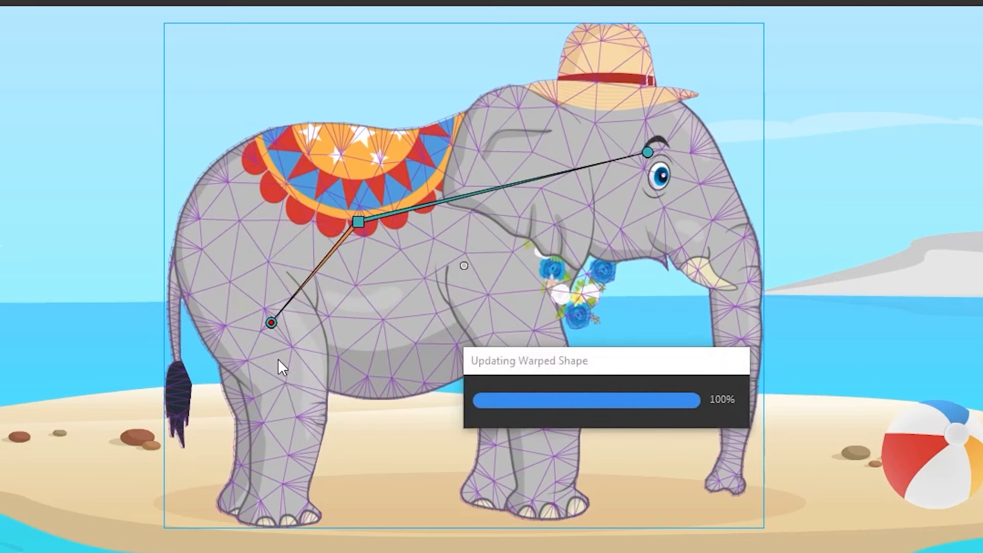
Step: Drag hard bones from the back joint down the rear leg to the foot and toward the front shoulder
{"action": "left_click_drag", "start_coordinate": [271, 323], "coordinate": [282, 508]}
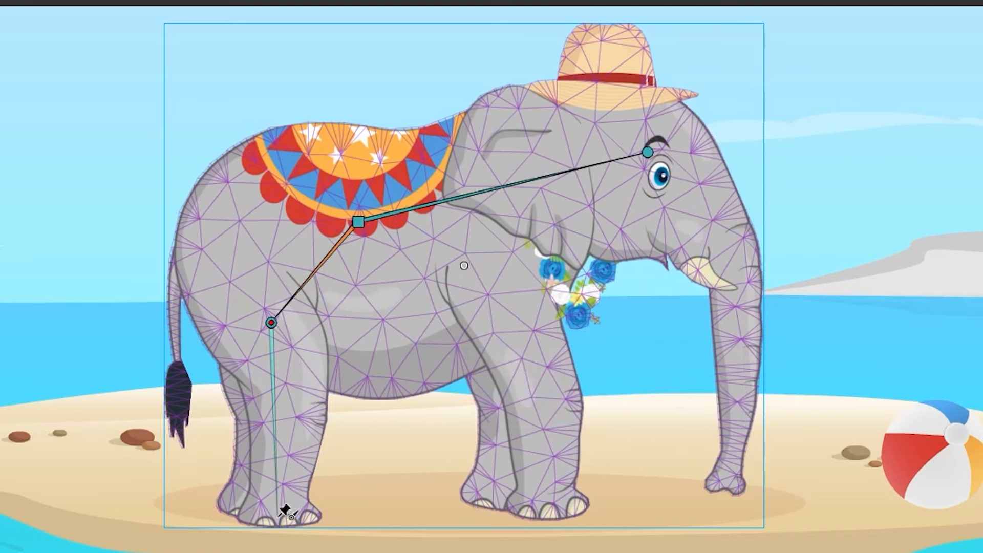
{"action": "left_click_drag", "start_coordinate": [270, 323], "coordinate": [276, 517]}
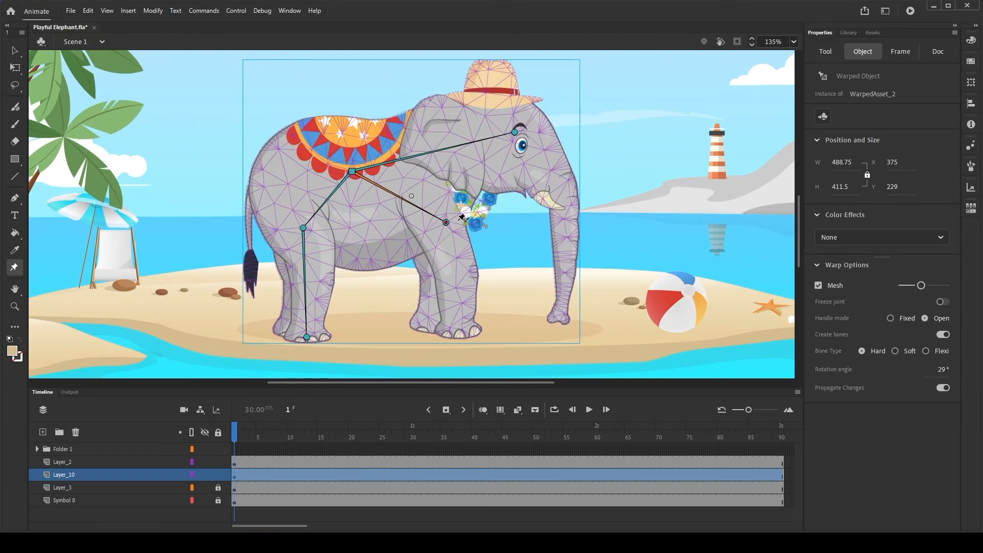
Step: Switch Bone Type to Soft and add a bone from the front shoulder to the front foot
{"action": "left_click", "coordinate": [825, 51]}
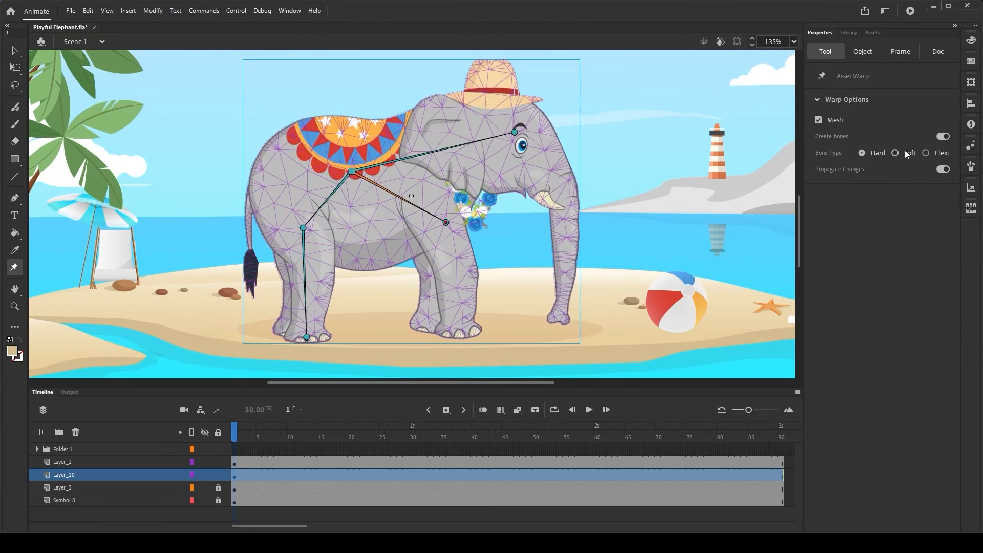
{"action": "mouse_move", "coordinate": [896, 152]}
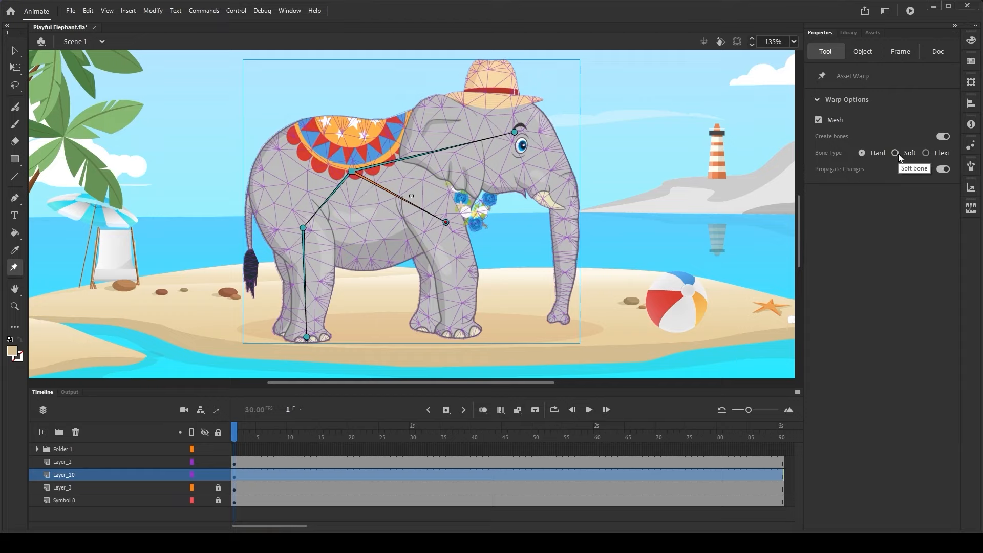
{"action": "left_click", "coordinate": [894, 152]}
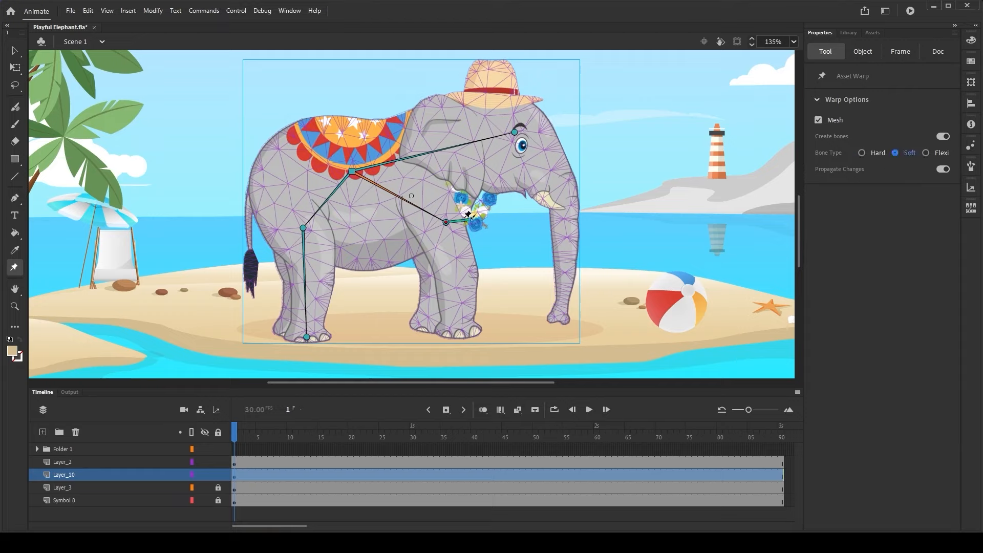
{"action": "left_click_drag", "start_coordinate": [449, 223], "coordinate": [454, 330]}
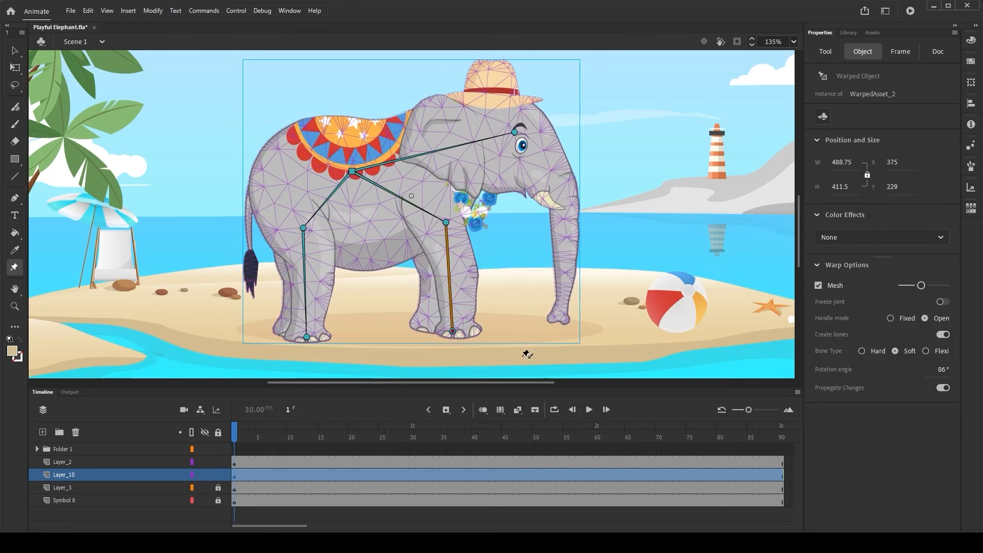
{"action": "left_click", "coordinate": [825, 50]}
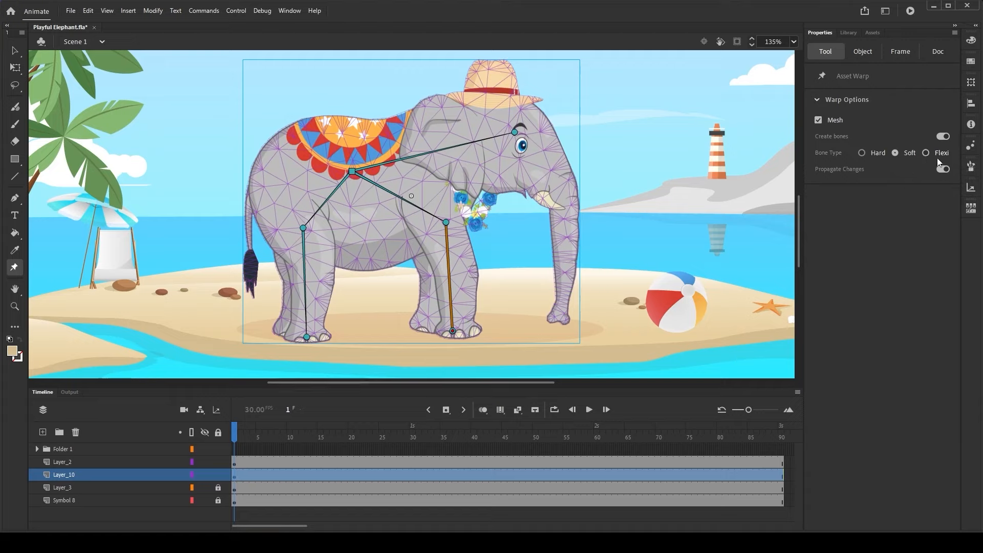
Step: Switch back to Hard bones and add bones from the eye joint down the trunk
{"action": "left_click", "coordinate": [927, 153]}
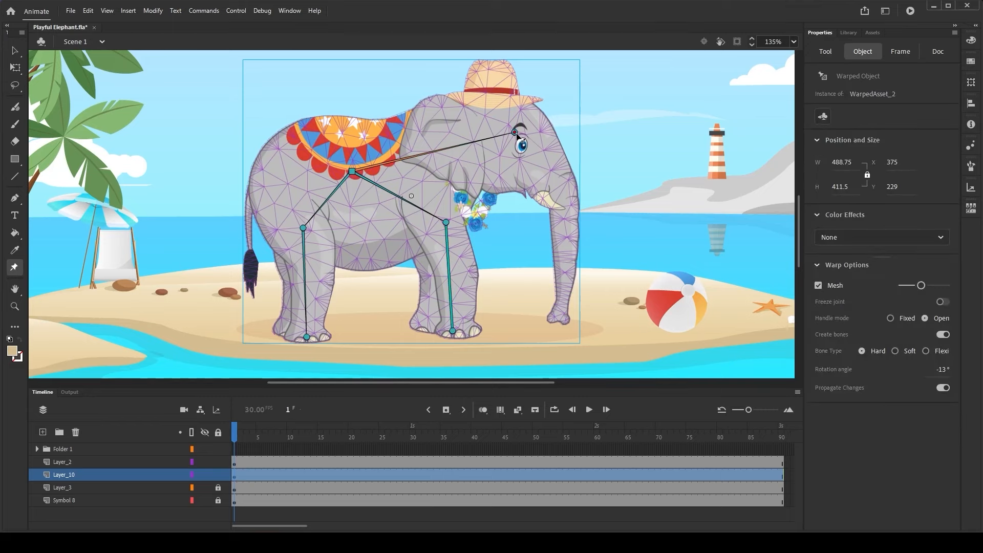
{"action": "left_click_drag", "start_coordinate": [516, 133], "coordinate": [574, 190]}
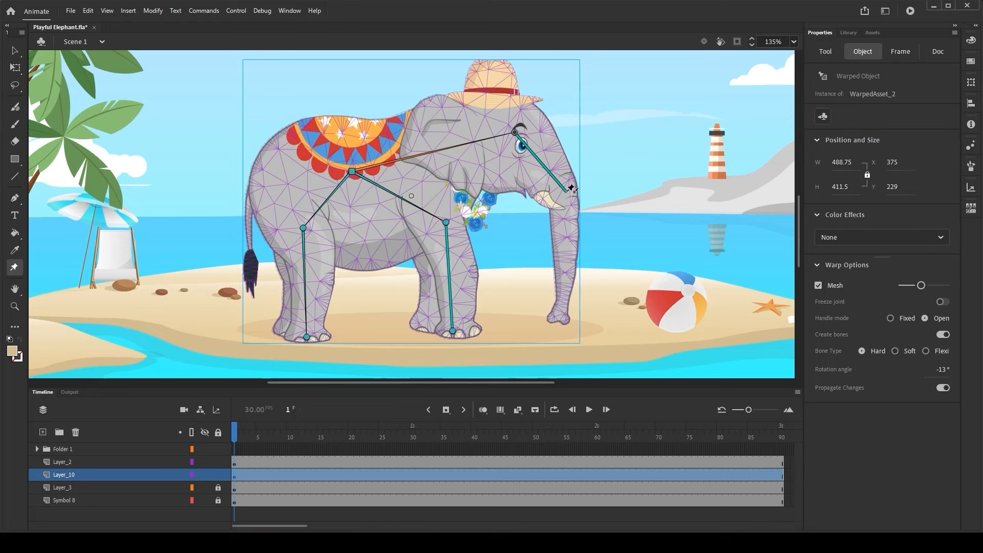
{"action": "left_click_drag", "start_coordinate": [570, 188], "coordinate": [566, 191]}
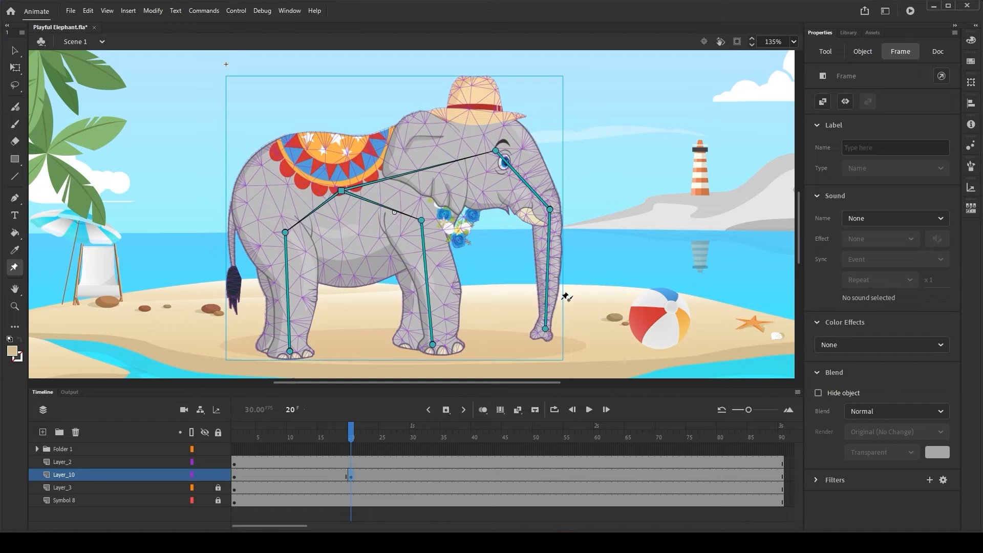
Step: Pose the trunk stretched out and lifted toward the beach ball, reshaping its bend
{"action": "left_click_drag", "start_coordinate": [546, 328], "coordinate": [580, 317]}
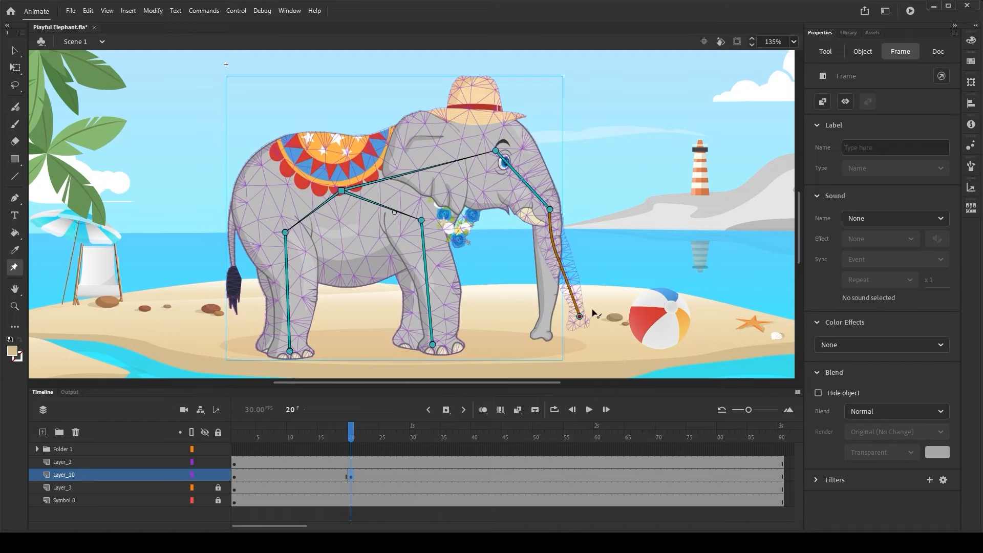
{"action": "left_click_drag", "start_coordinate": [580, 316], "coordinate": [646, 276]}
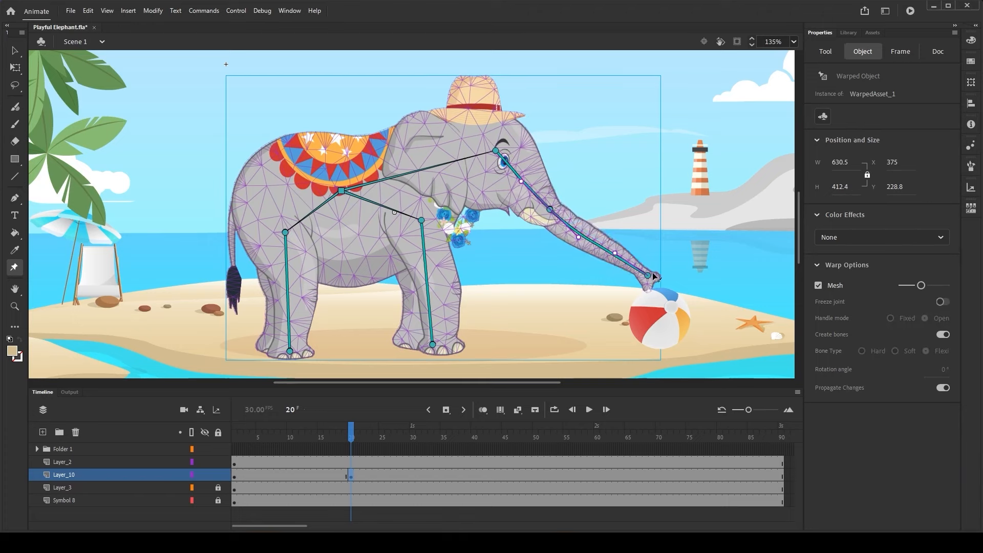
{"action": "left_click_drag", "start_coordinate": [652, 276], "coordinate": [662, 265]}
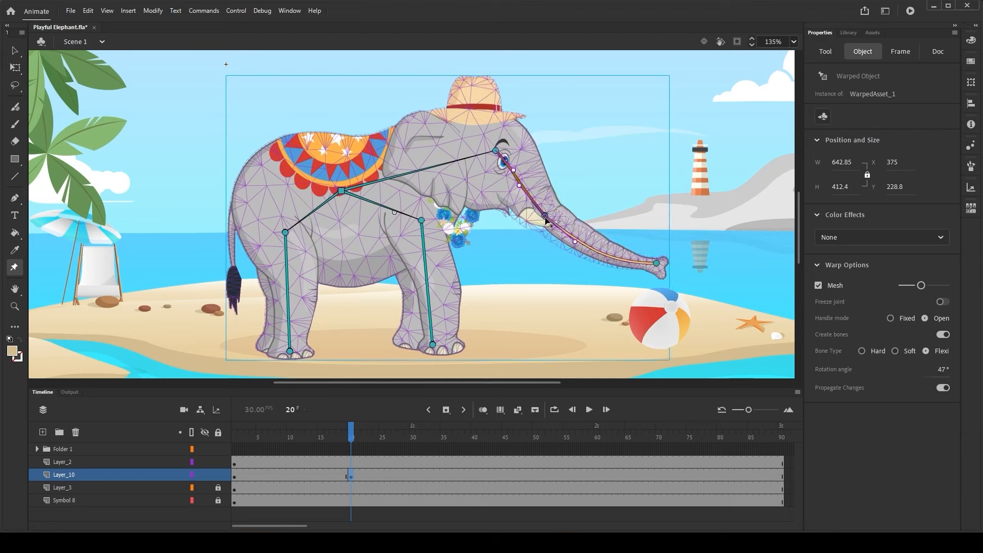
{"action": "left_click_drag", "start_coordinate": [546, 219], "coordinate": [567, 243]}
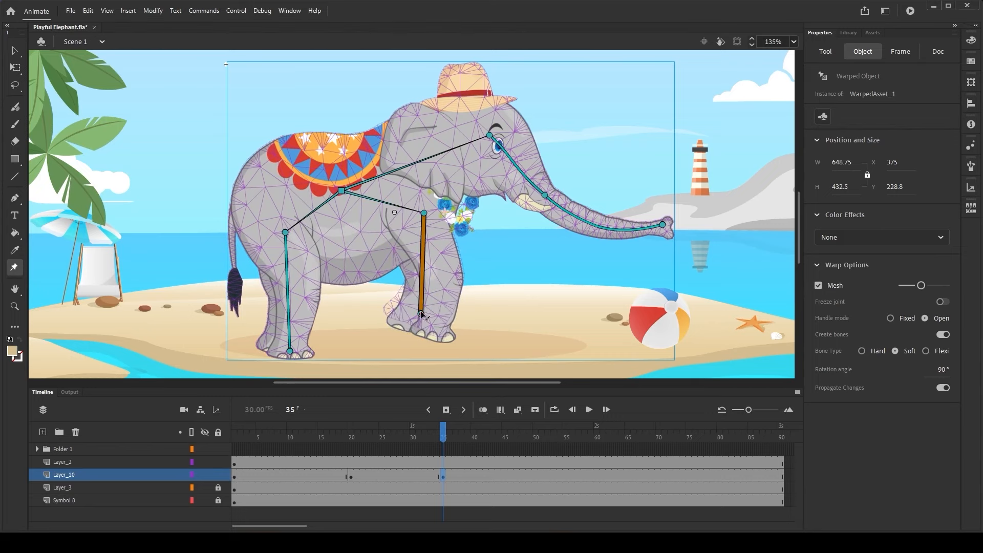
Step: At frame 78, drag the trunk's flexi curve handles into an upward S-bend
{"action": "left_click", "coordinate": [900, 51]}
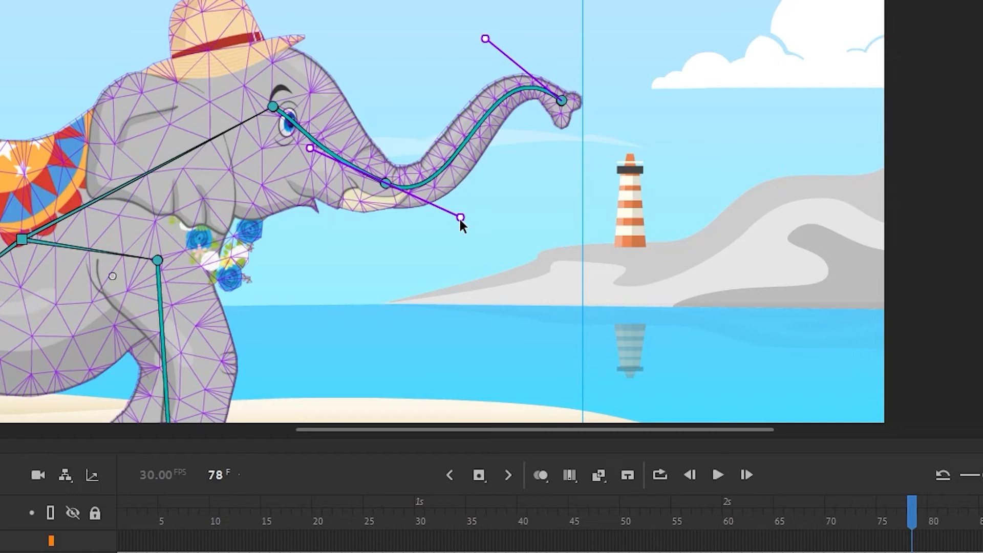
{"action": "left_click_drag", "start_coordinate": [460, 218], "coordinate": [458, 145]}
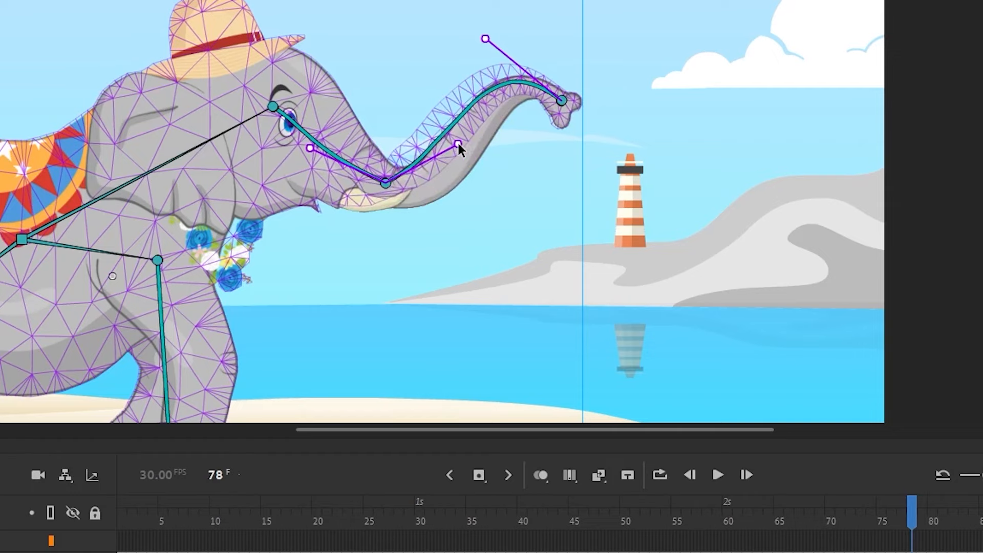
{"action": "left_click_drag", "start_coordinate": [456, 147], "coordinate": [474, 327]}
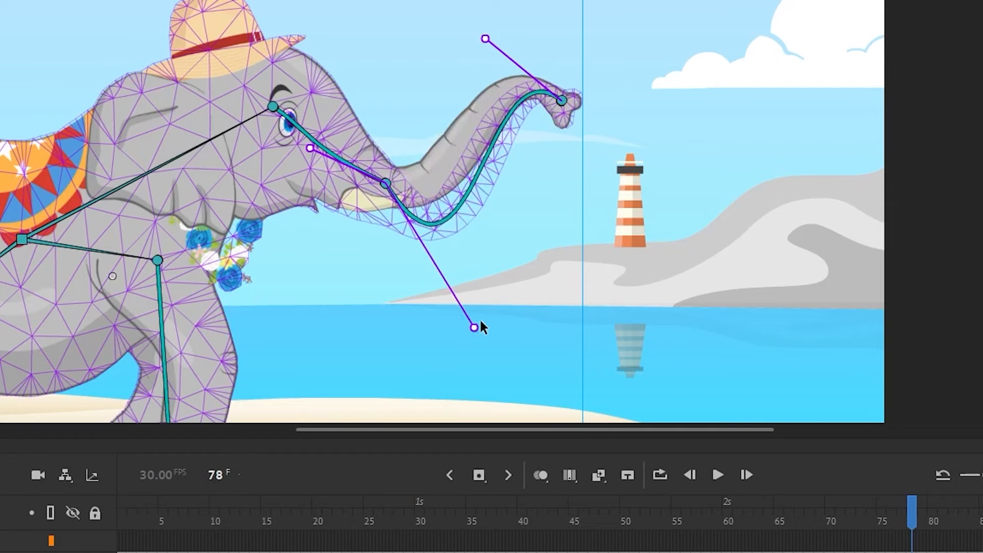
{"action": "left_click_drag", "start_coordinate": [472, 327], "coordinate": [547, 299]}
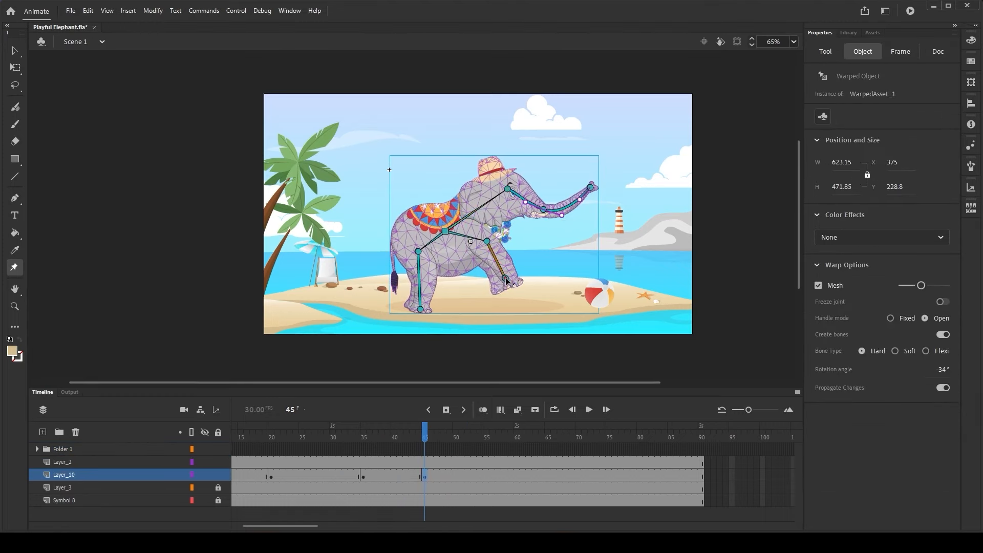
Step: Drag the elephant's front leg bone upward at frame 45
{"action": "left_click_drag", "start_coordinate": [505, 280], "coordinate": [489, 277]}
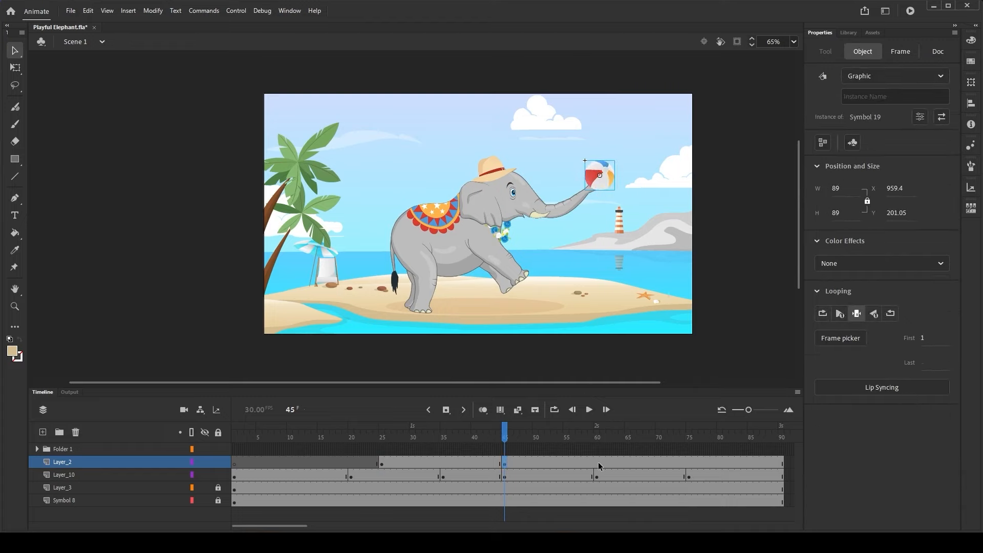
Step: Select the keyframe span on the timeline for the classic tween
{"action": "left_click", "coordinate": [597, 431]}
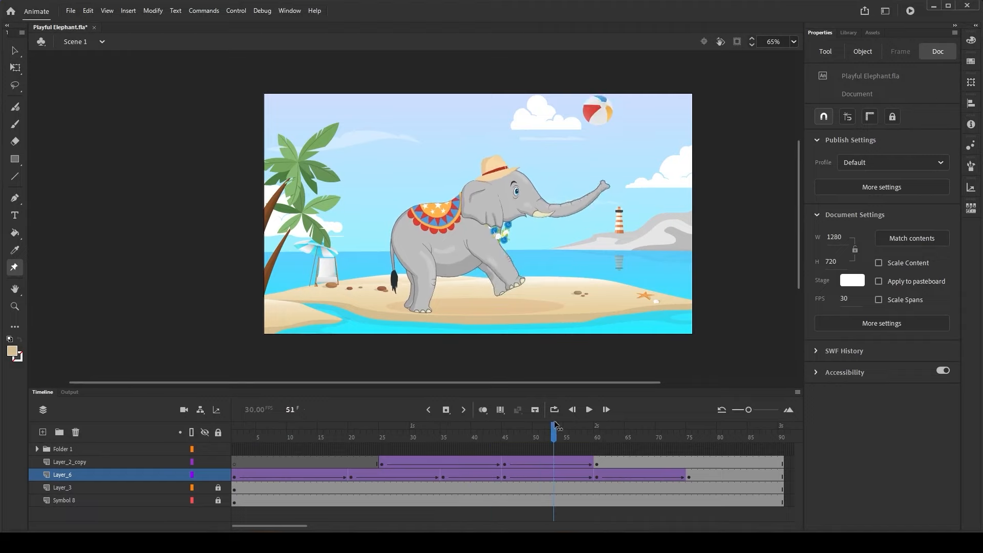
{"action": "left_click", "coordinate": [498, 437]}
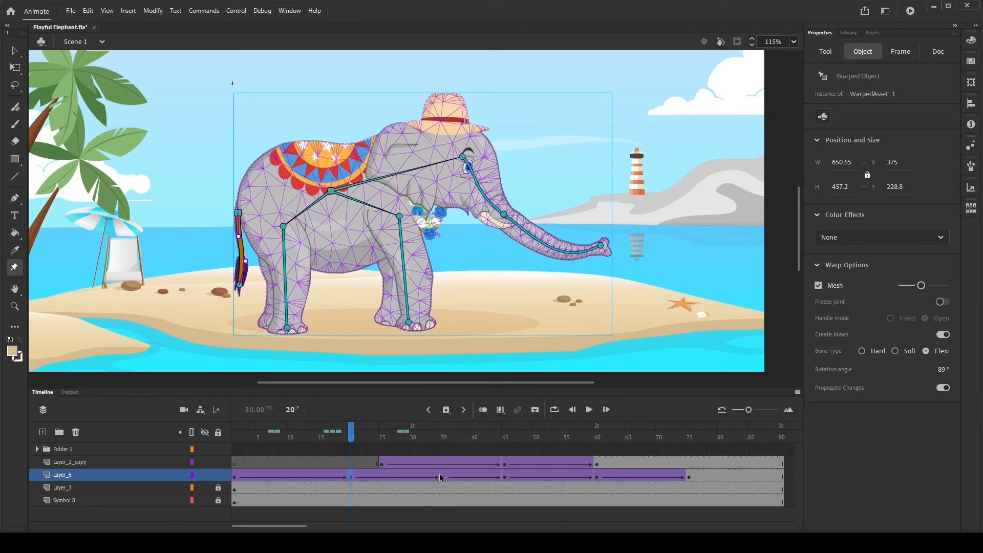
Step: Select frame 20 on the elephant's layer
{"action": "left_click", "coordinate": [443, 431]}
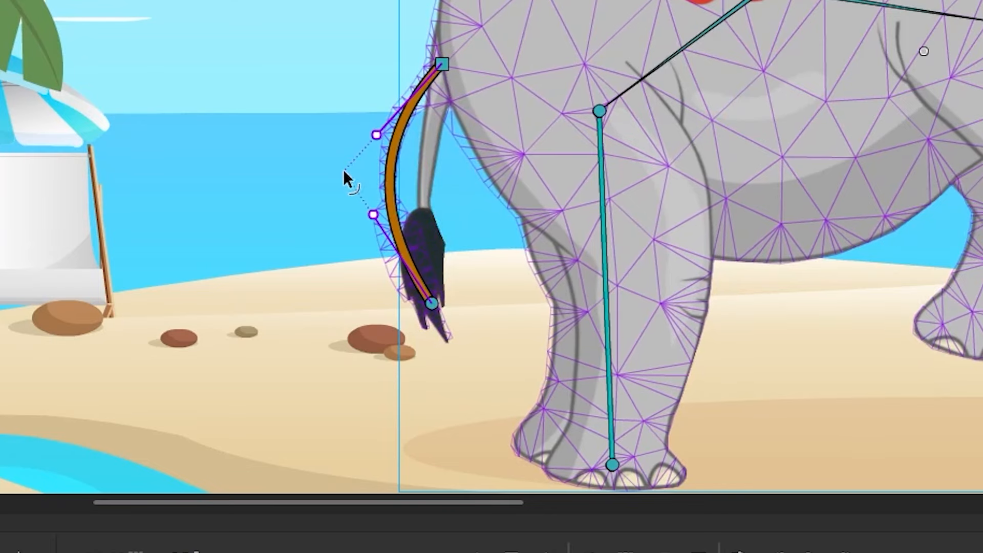
Step: Curve the tail outward with its flexi bone and show the Classic Ease-In tween's properties
{"action": "left_click_drag", "start_coordinate": [373, 135], "coordinate": [312, 172]}
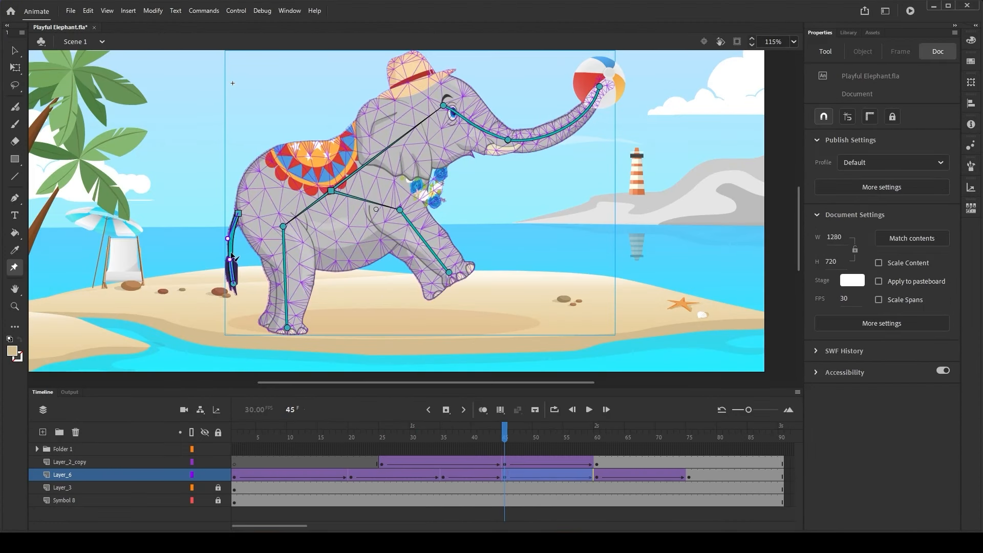
{"action": "left_click", "coordinate": [899, 51]}
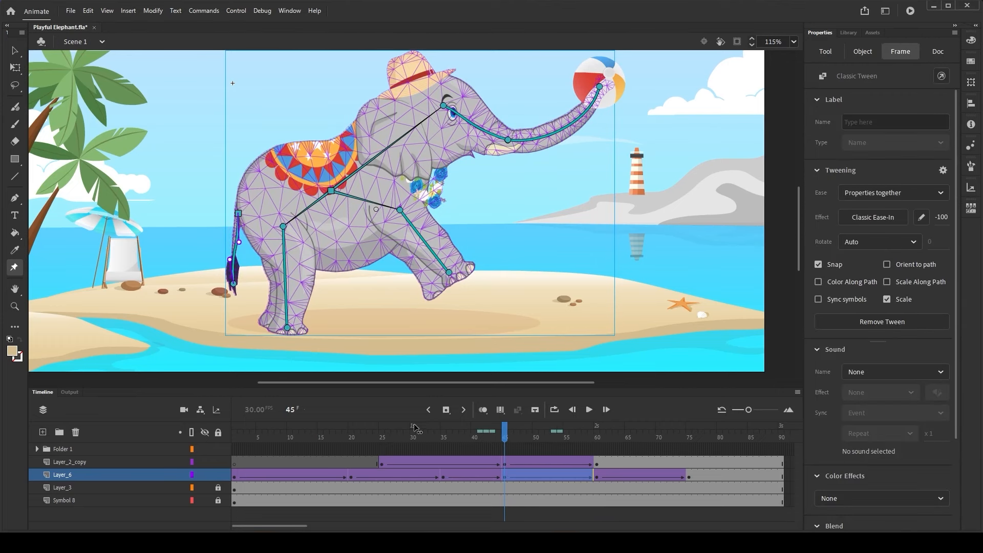